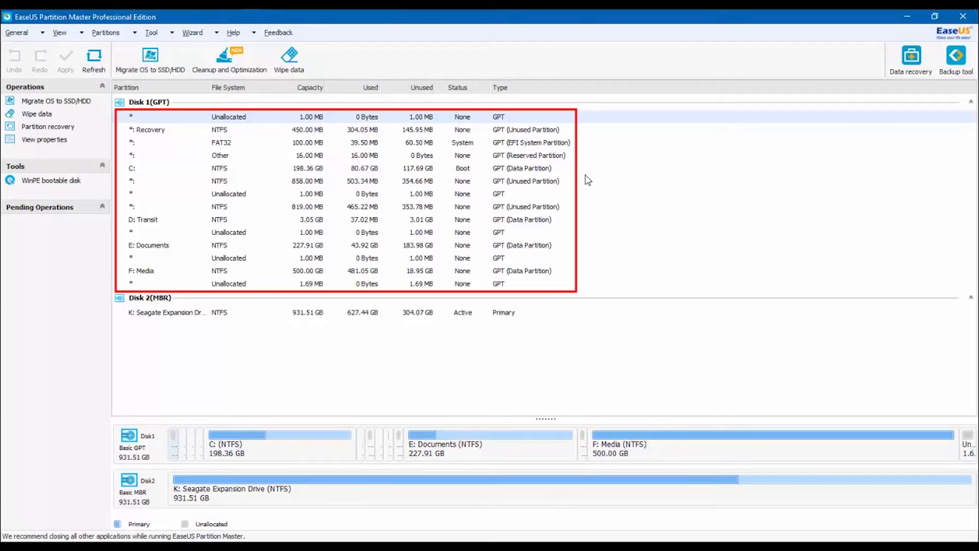
pyautogui.moveTo(587, 173)
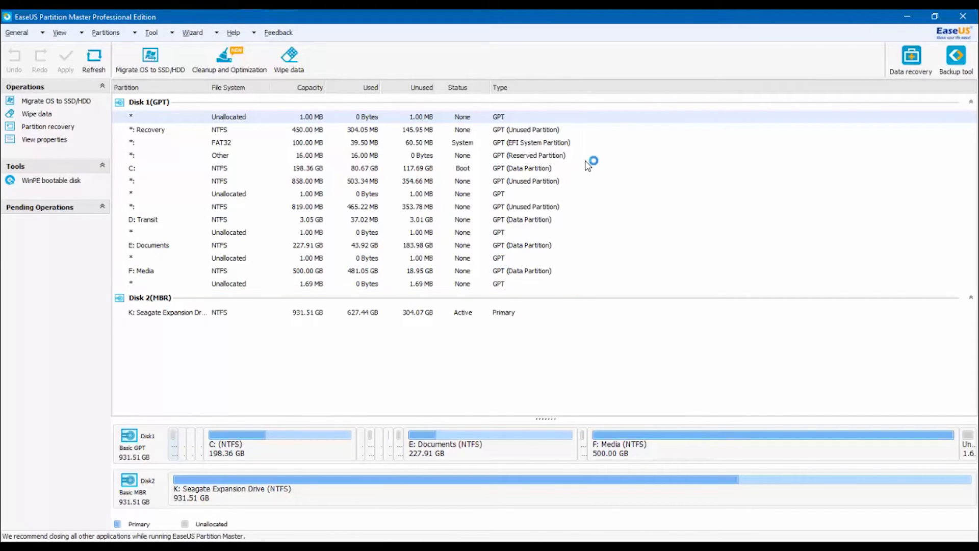
pyautogui.moveTo(497, 295)
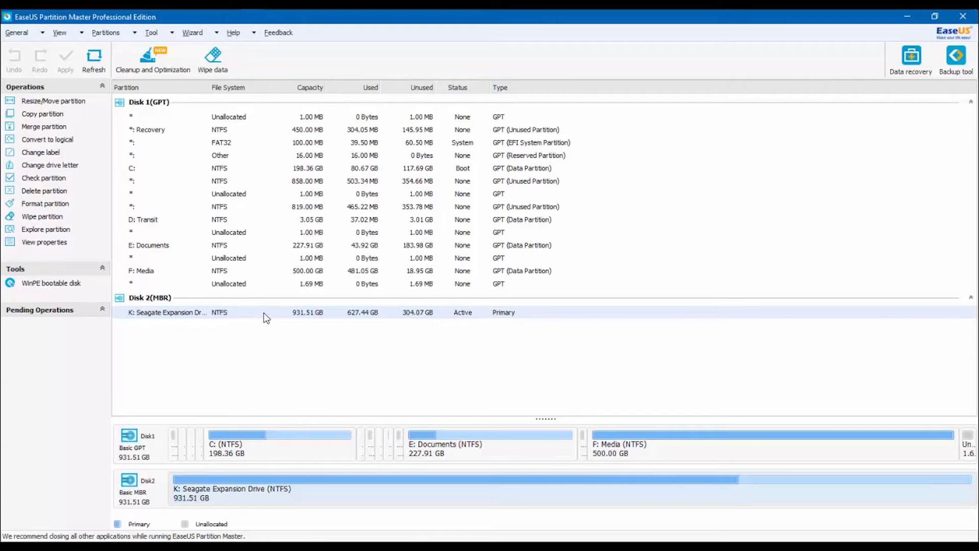
# - Shrink the Seagate Expansion Drive partition to leave 10240 MB unallocated after it
pyautogui.click(49, 101)
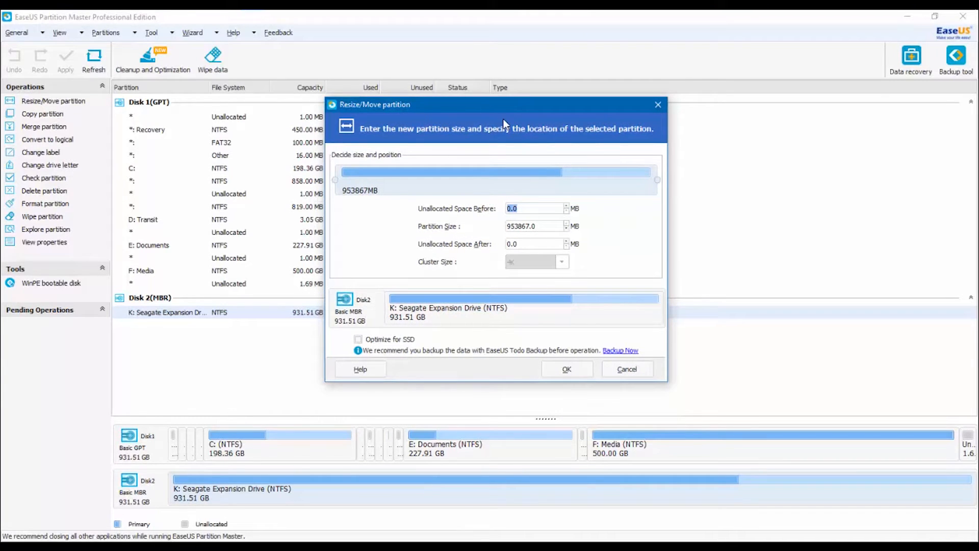
pyautogui.moveTo(623, 299)
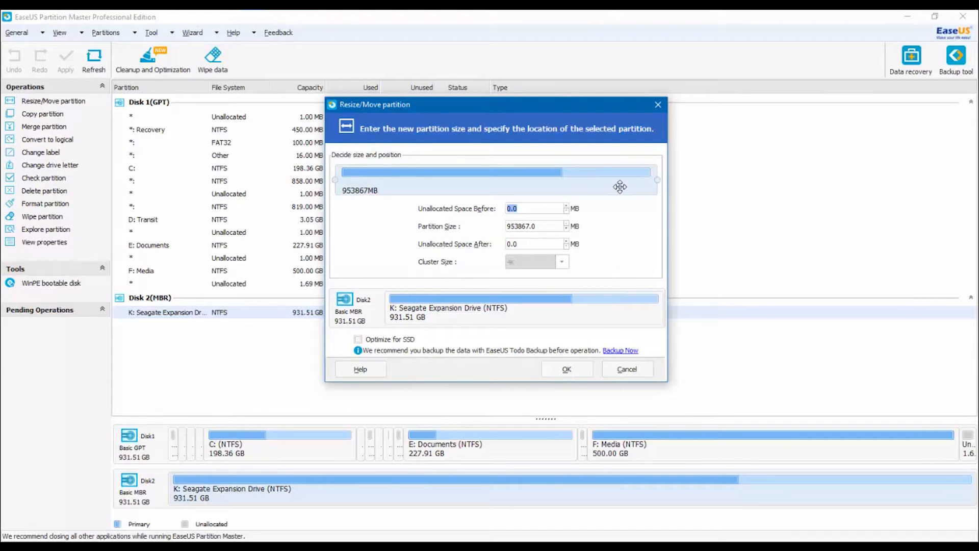
pyautogui.moveTo(481, 173)
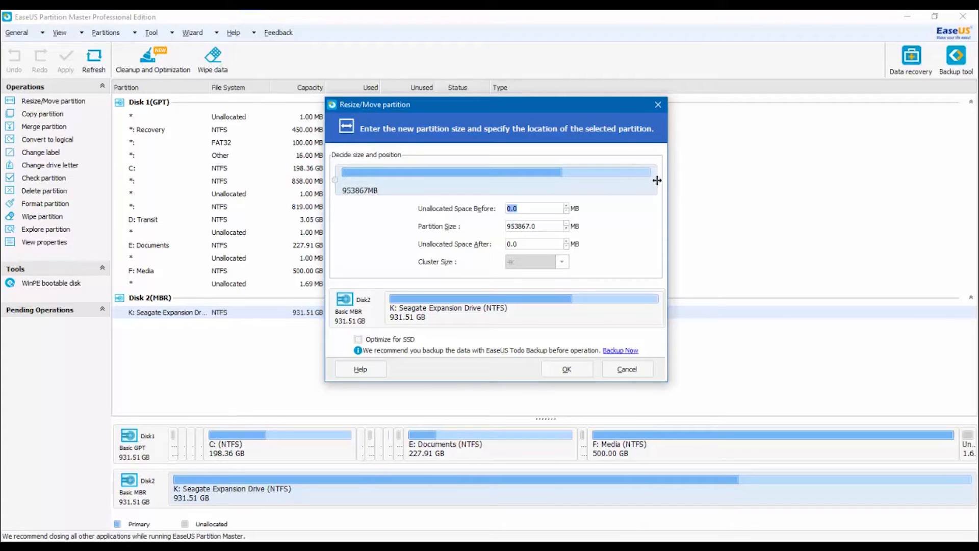
pyautogui.moveTo(571, 175)
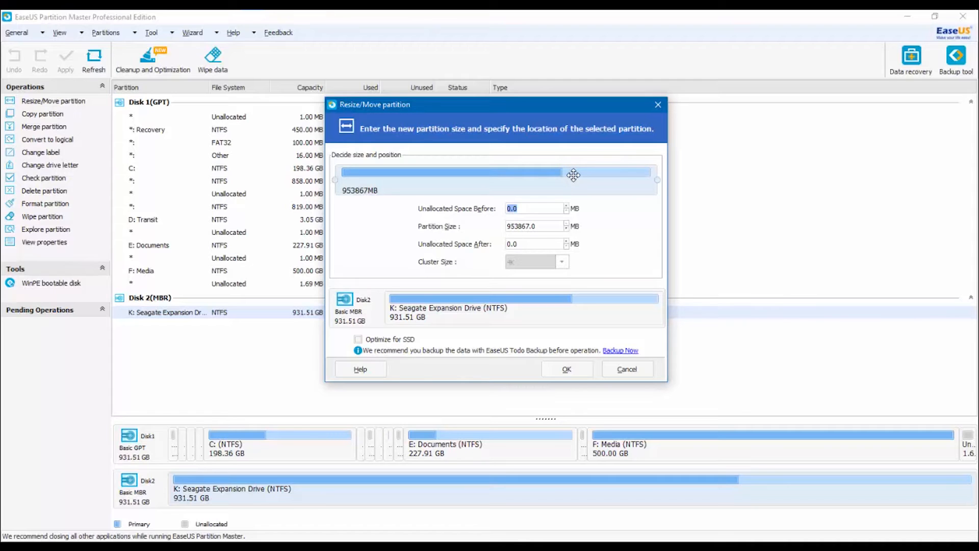
pyautogui.moveTo(656, 179); pyautogui.dragTo(649, 216)
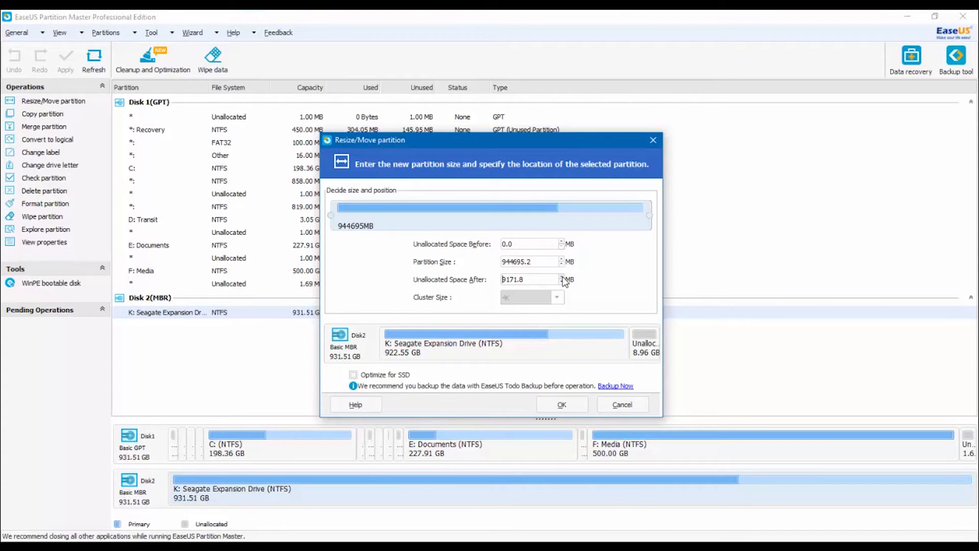
pyautogui.moveTo(563, 287)
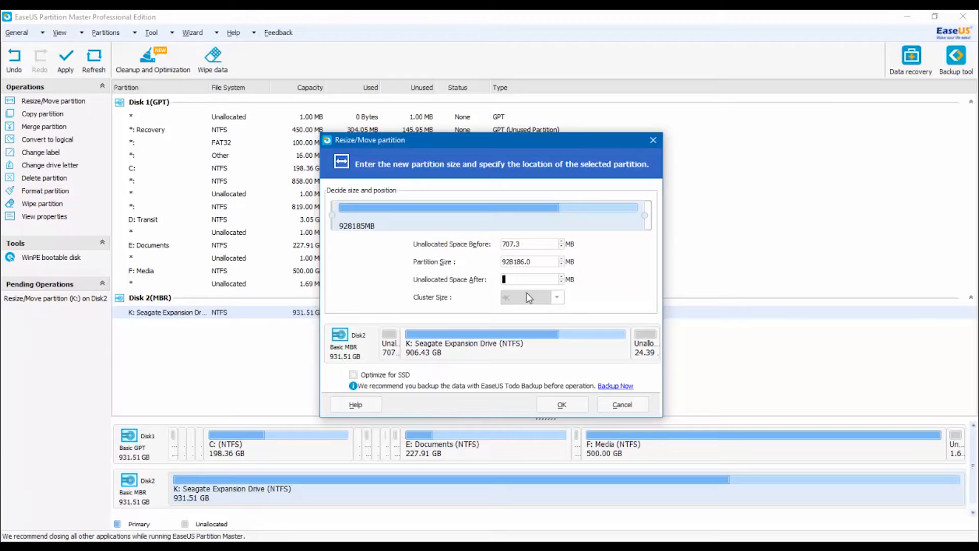
pyautogui.write('10')
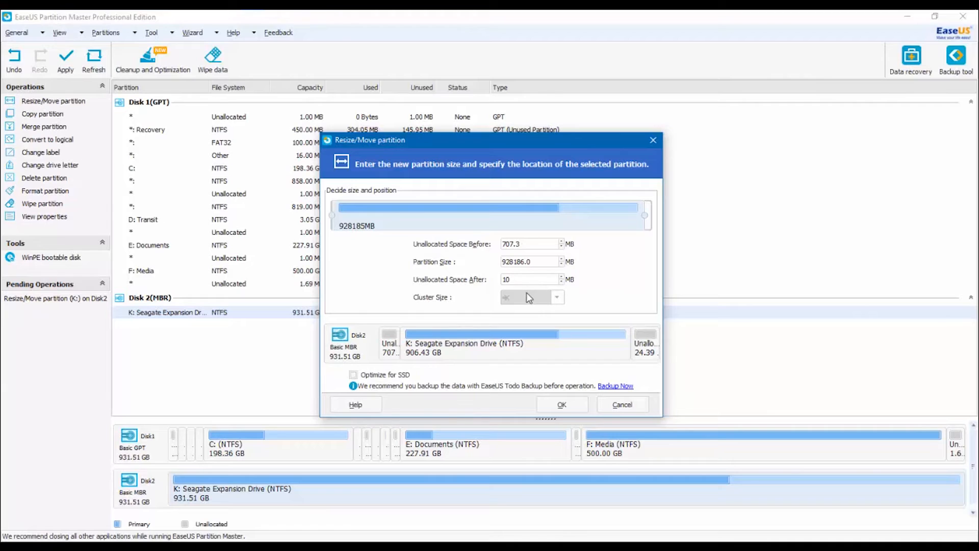
pyautogui.write('10240')
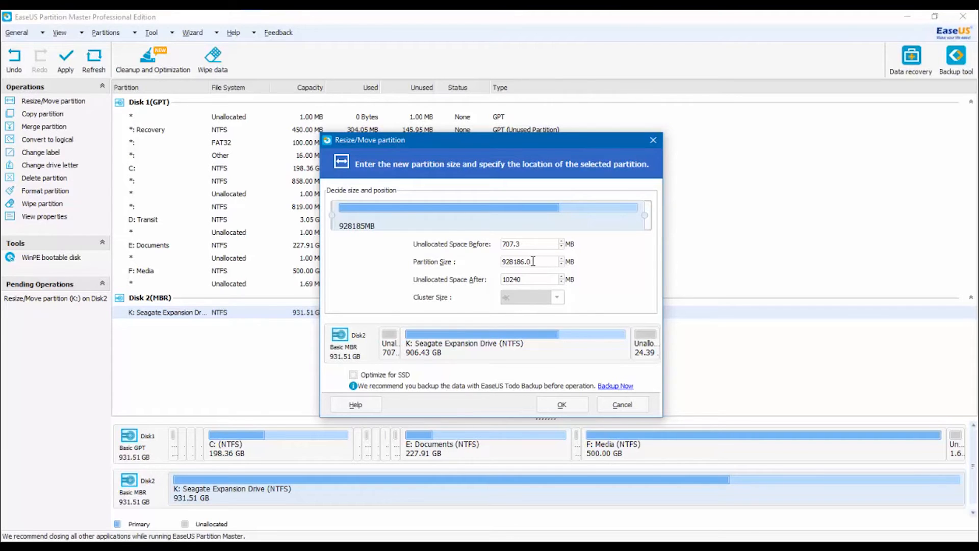
# - Confirm the resize and bring up actions for the 10.00 GB unallocated space on Disk 2
pyautogui.click(561, 403)
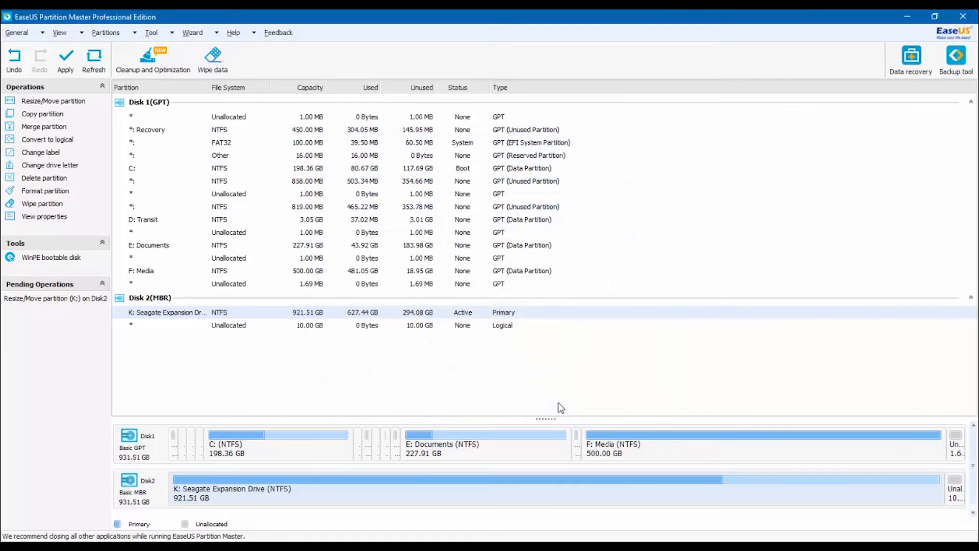
pyautogui.moveTo(251, 333)
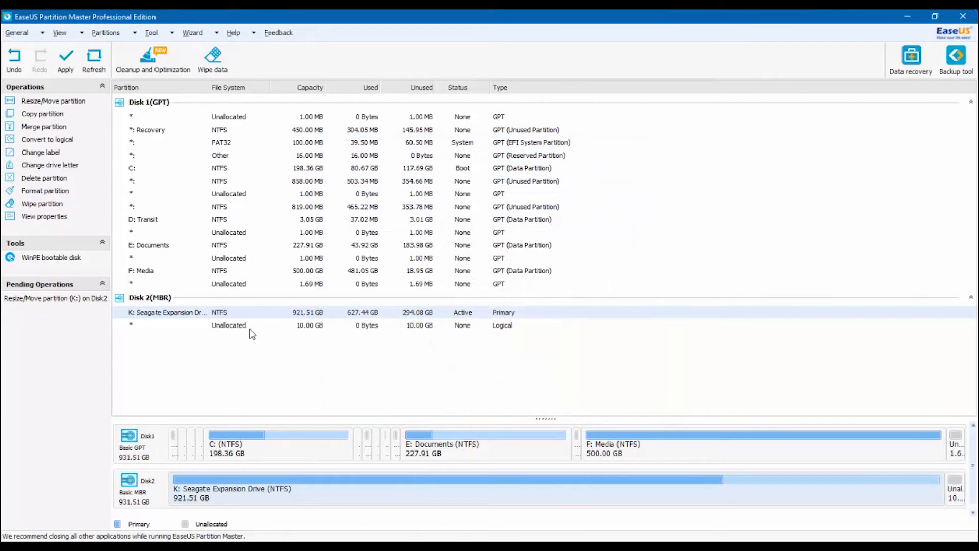
pyautogui.click(228, 326)
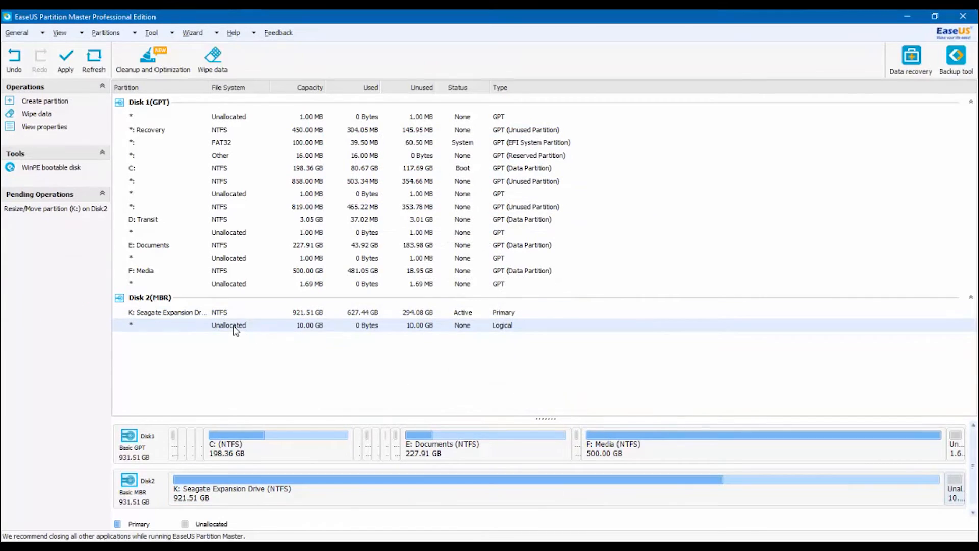
pyautogui.moveTo(258, 322)
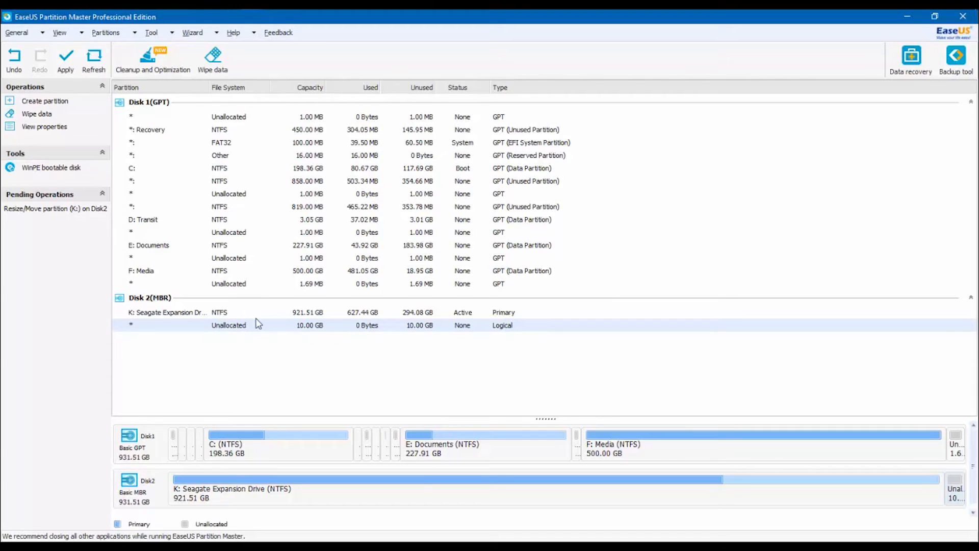
pyautogui.moveTo(370, 330)
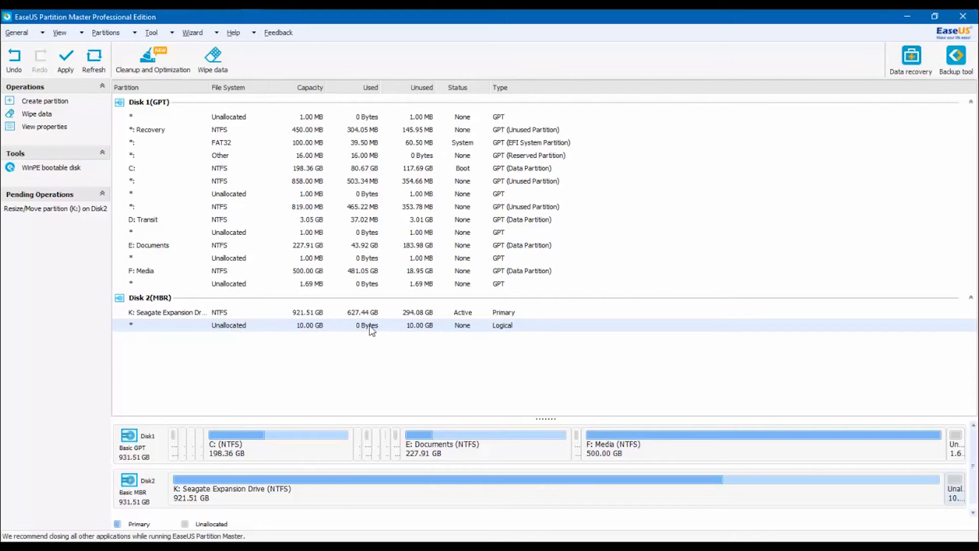
pyautogui.rightClick(371, 325)
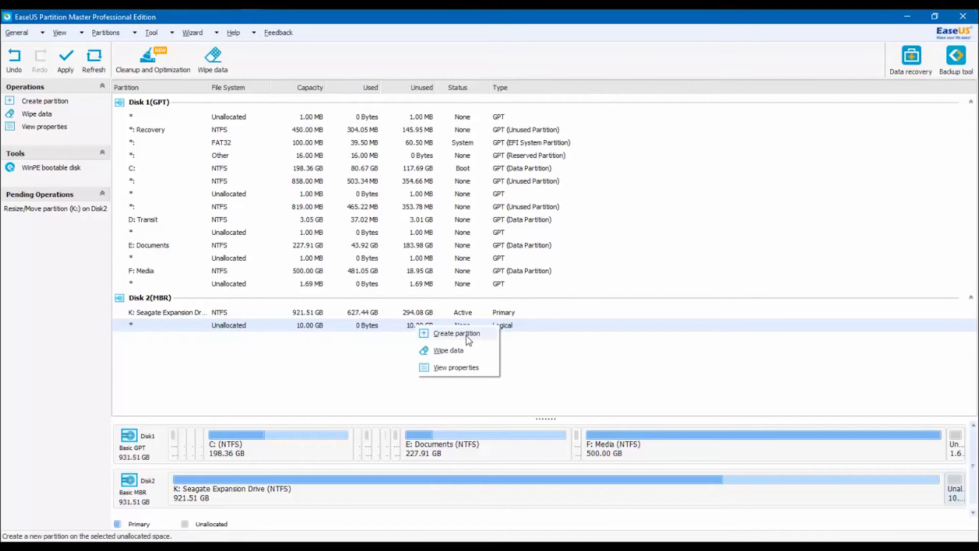
pyautogui.moveTo(447, 336)
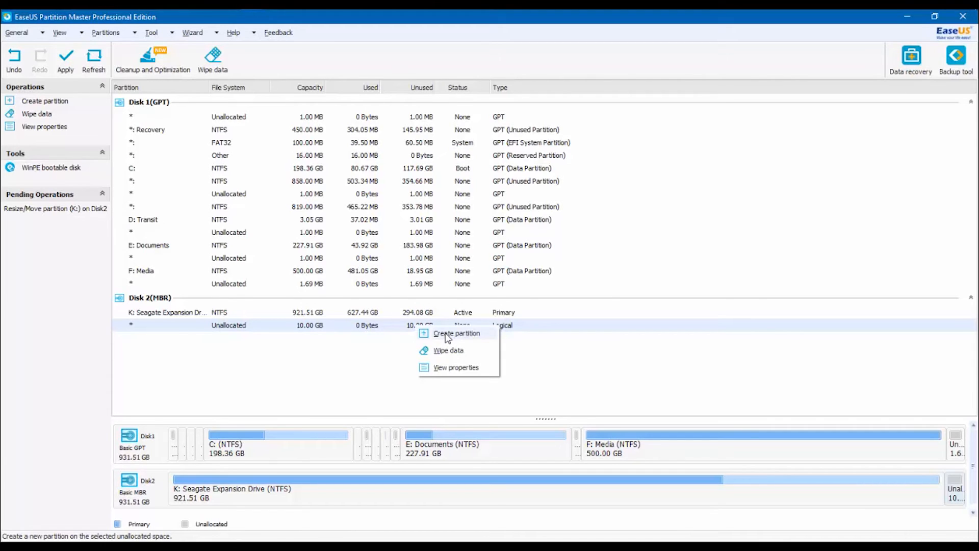
# - Create a logical NTFS partition labelled Geodatabase with drive letter L: in the unallocated space
pyautogui.click(455, 333)
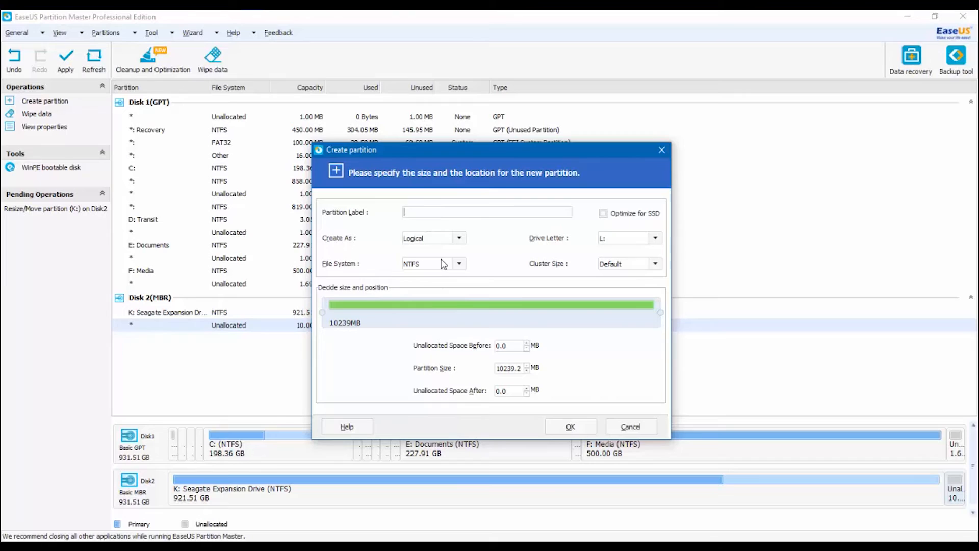
pyautogui.moveTo(598, 312)
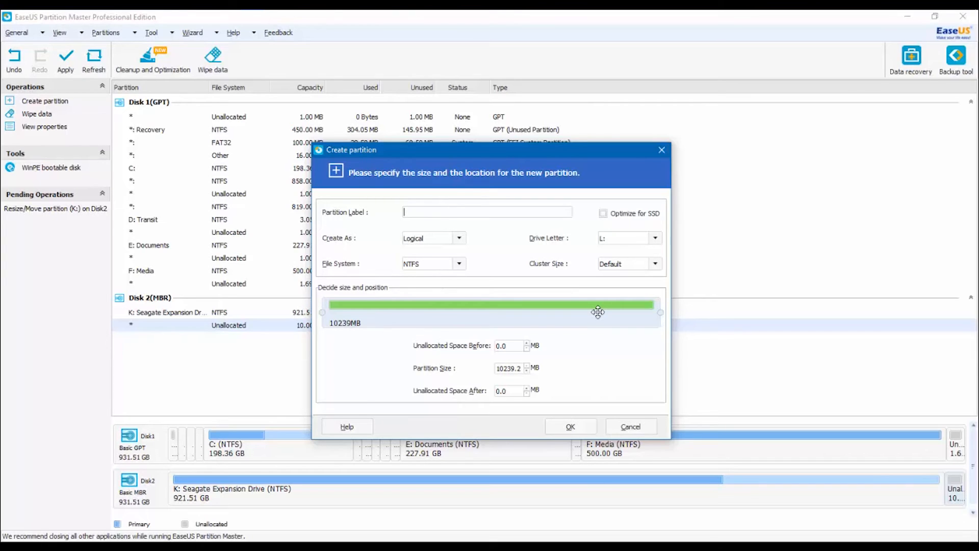
pyautogui.write('Geodatabase')
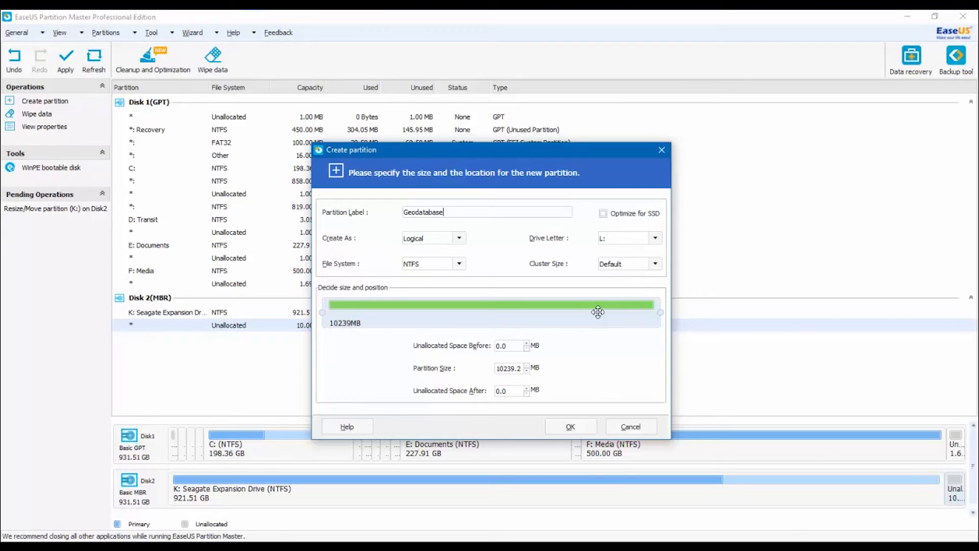
pyautogui.moveTo(498, 249)
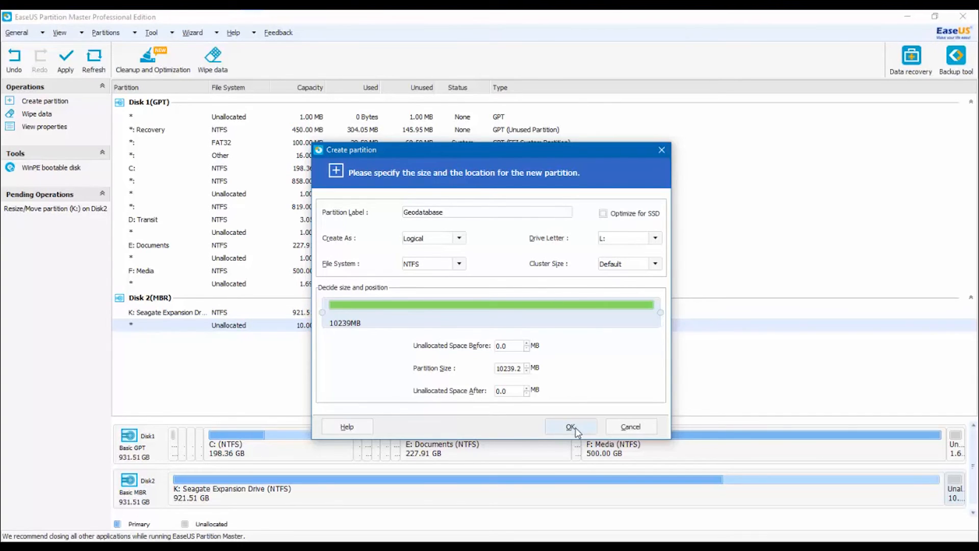
# - Apply both pending operations so the 10.00 GB L: Geodatabase partition is written to Disk 2
pyautogui.click(571, 426)
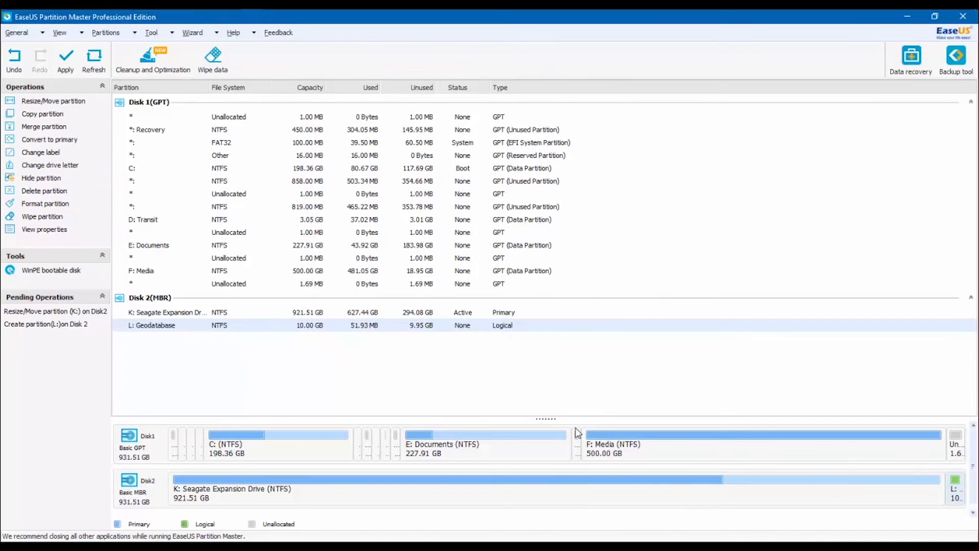
pyautogui.moveTo(172, 330)
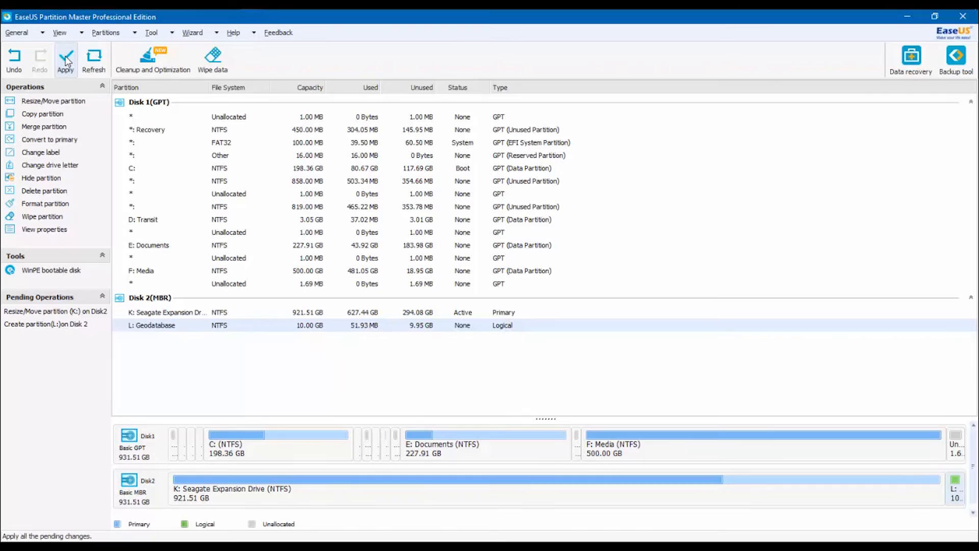
pyautogui.click(65, 57)
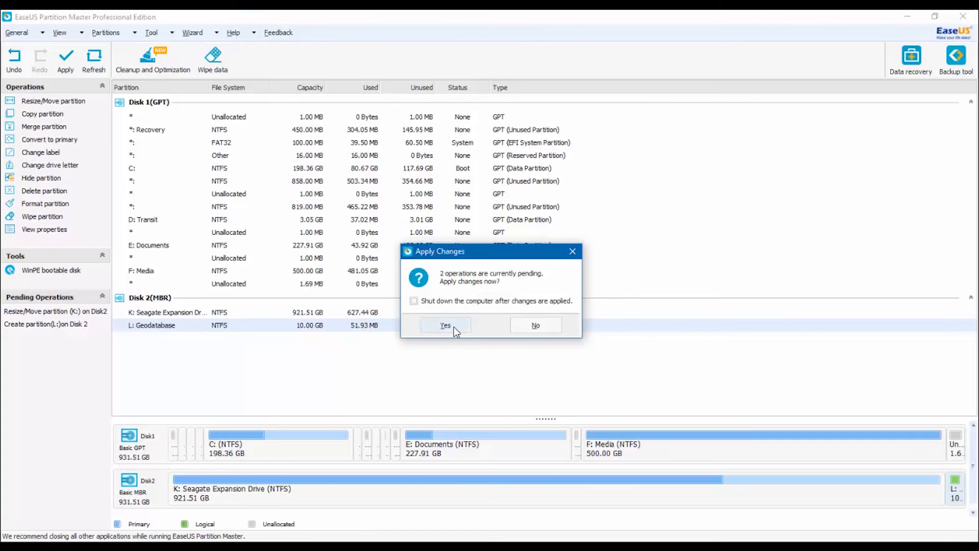
pyautogui.click(444, 325)
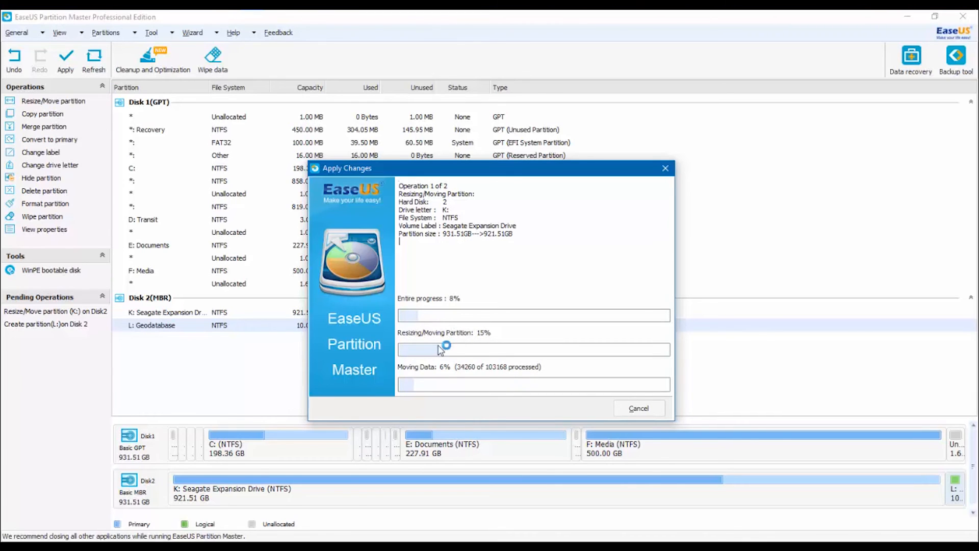
pyautogui.moveTo(458, 331)
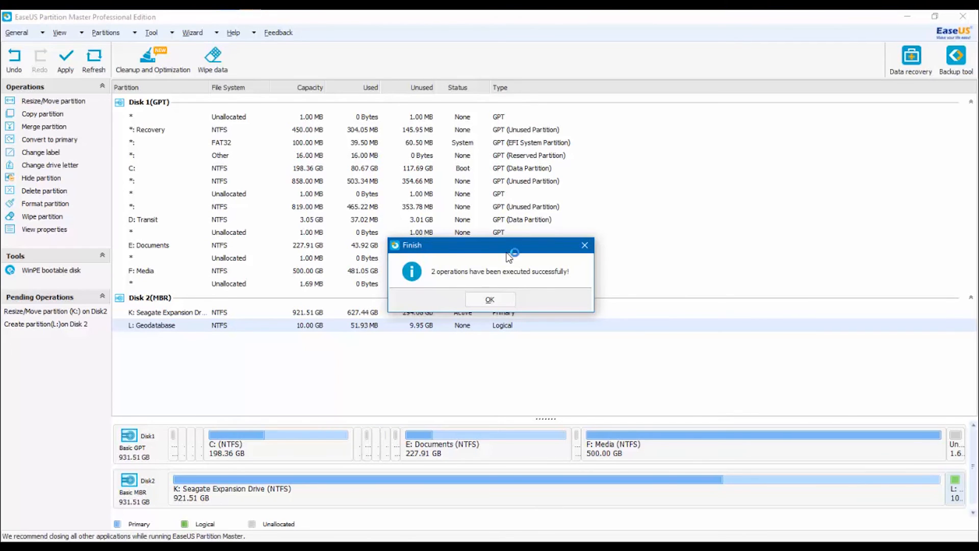
pyautogui.click(489, 300)
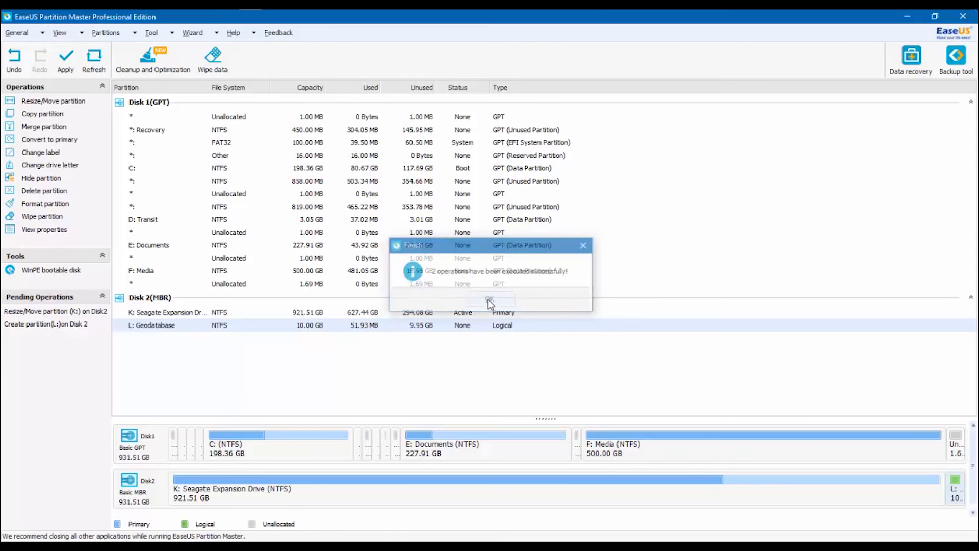
# - Show This PC listing Geodatabase (L:) next to Seagate Expansion Drive (K:)
pyautogui.click(489, 301)
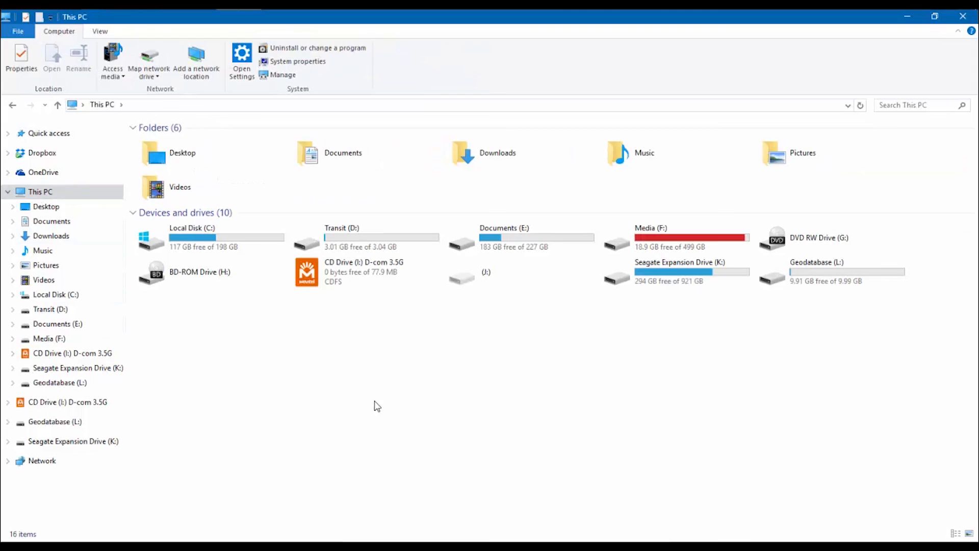
pyautogui.moveTo(681, 278)
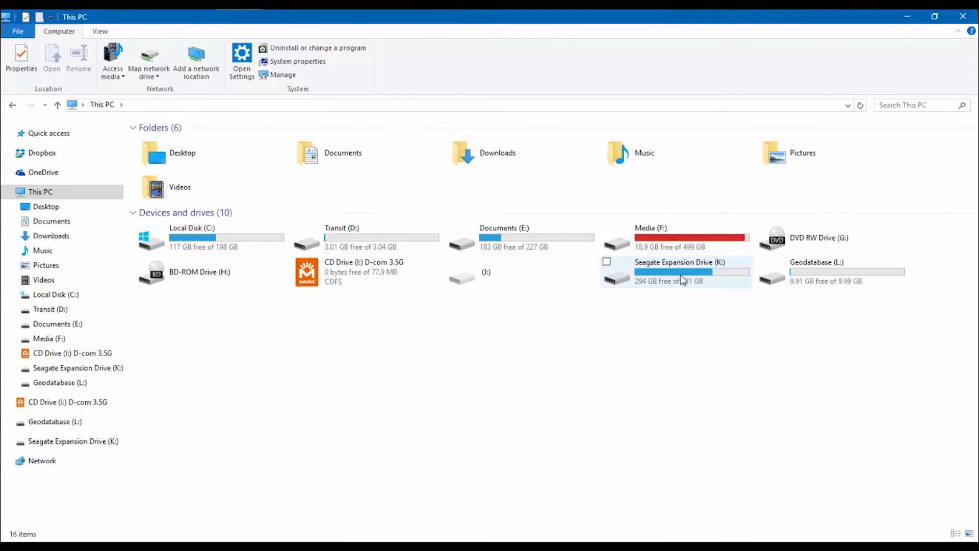
pyautogui.click(677, 272)
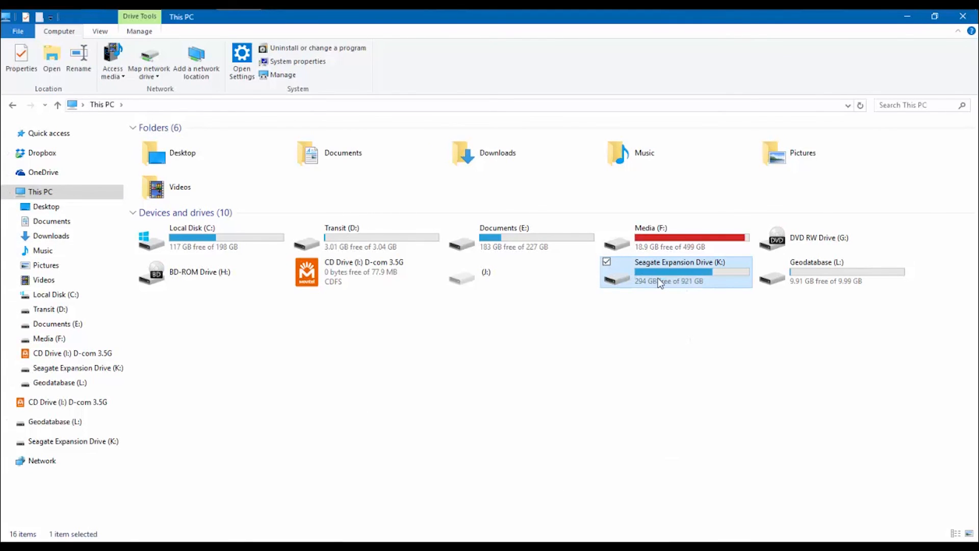